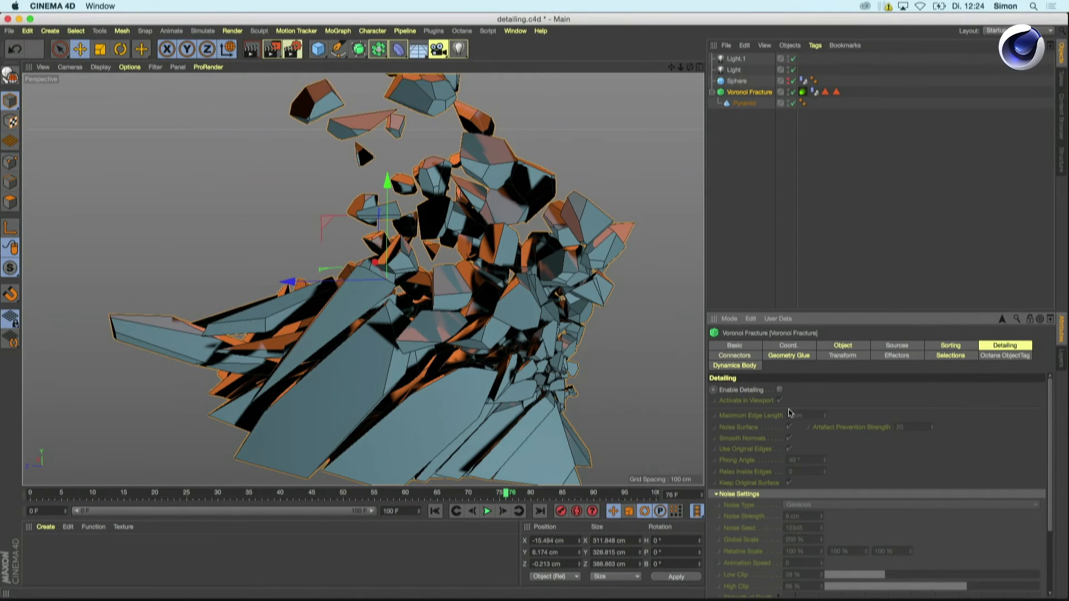
Step: Check Enable Detailing on the Voronoi Fracture for noisy fragment edges
{"action": "left_click", "coordinate": [780, 389]}
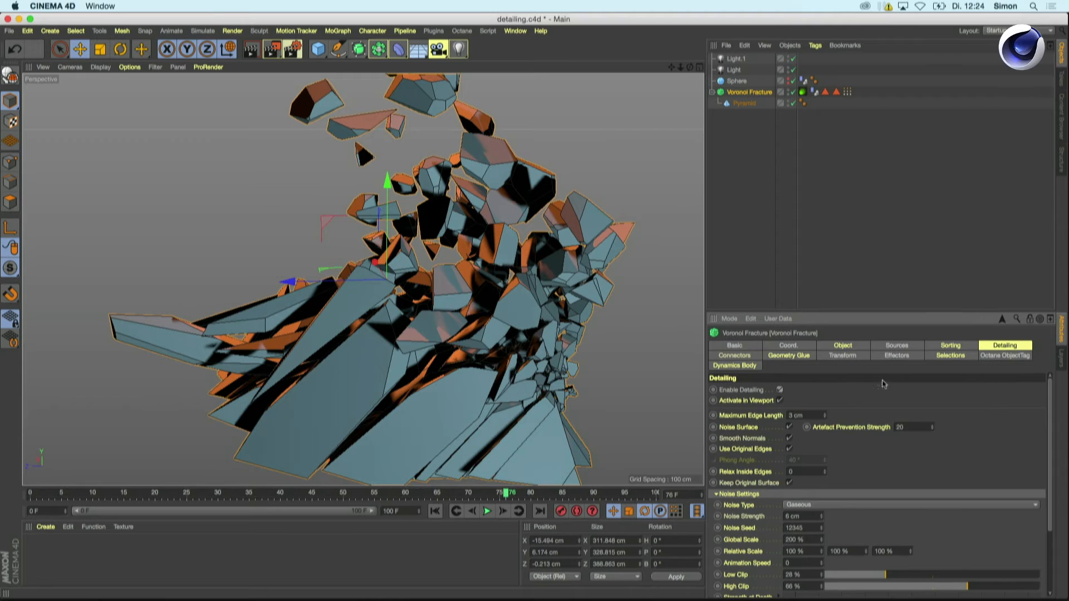
{"action": "mouse_move", "coordinate": [886, 387]}
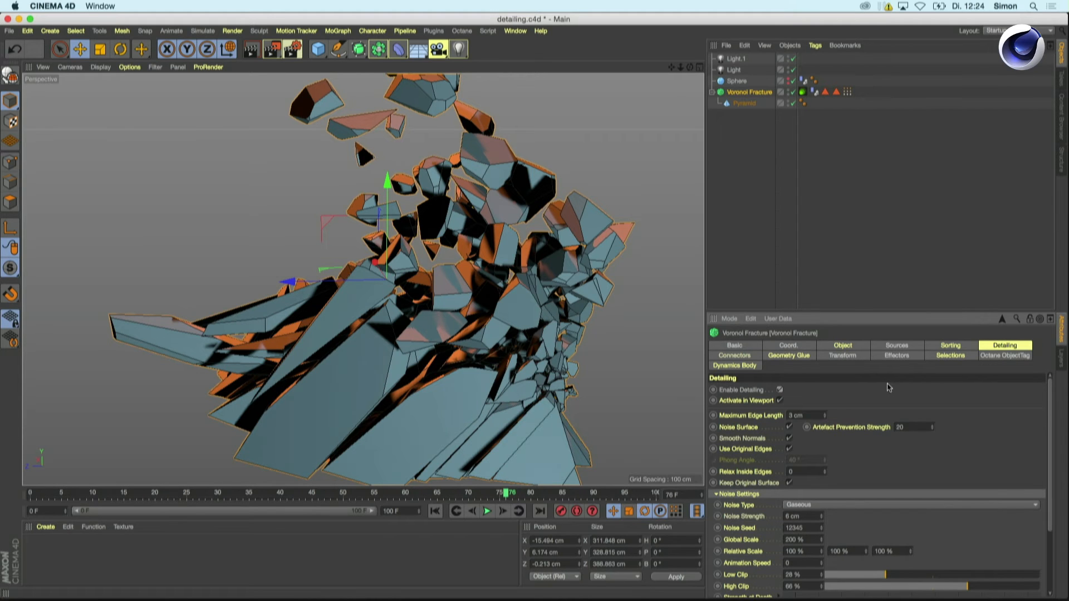
{"action": "mouse_move", "coordinate": [746, 229]}
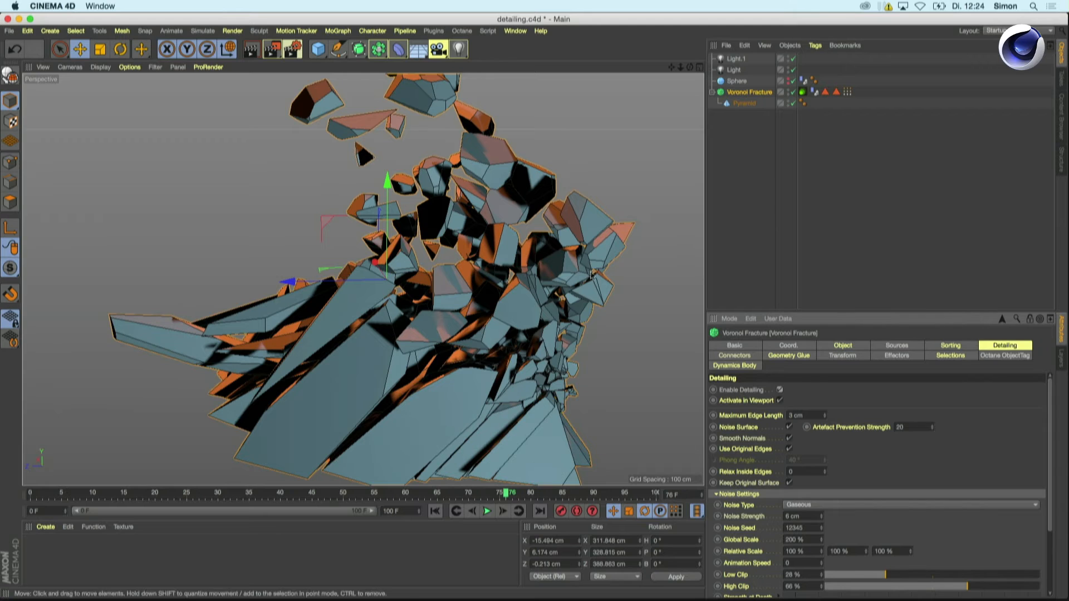
{"action": "mouse_move", "coordinate": [735, 217]}
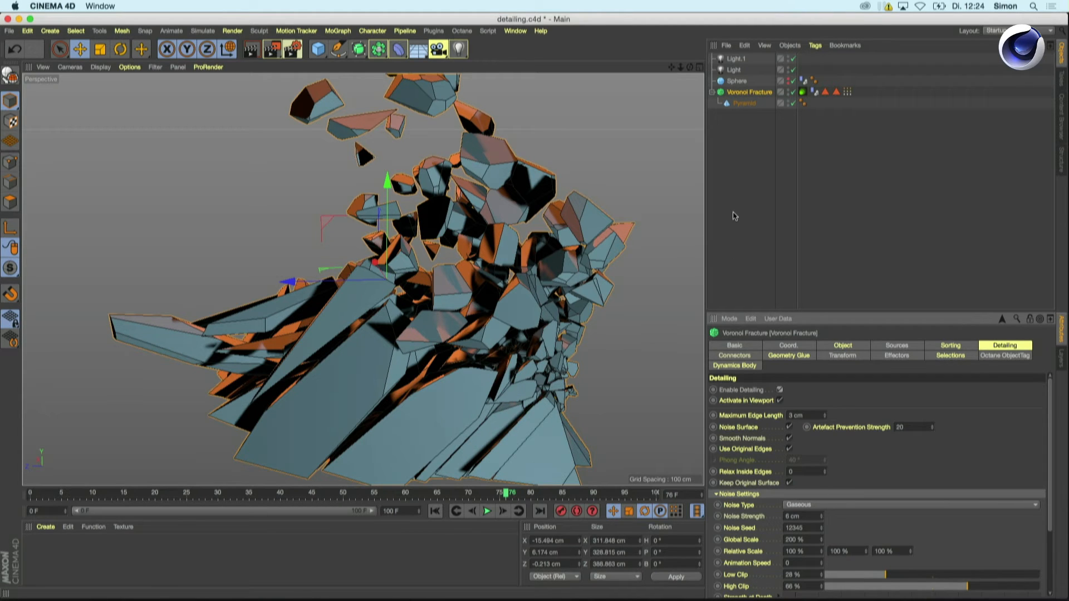
{"action": "mouse_move", "coordinate": [740, 229]}
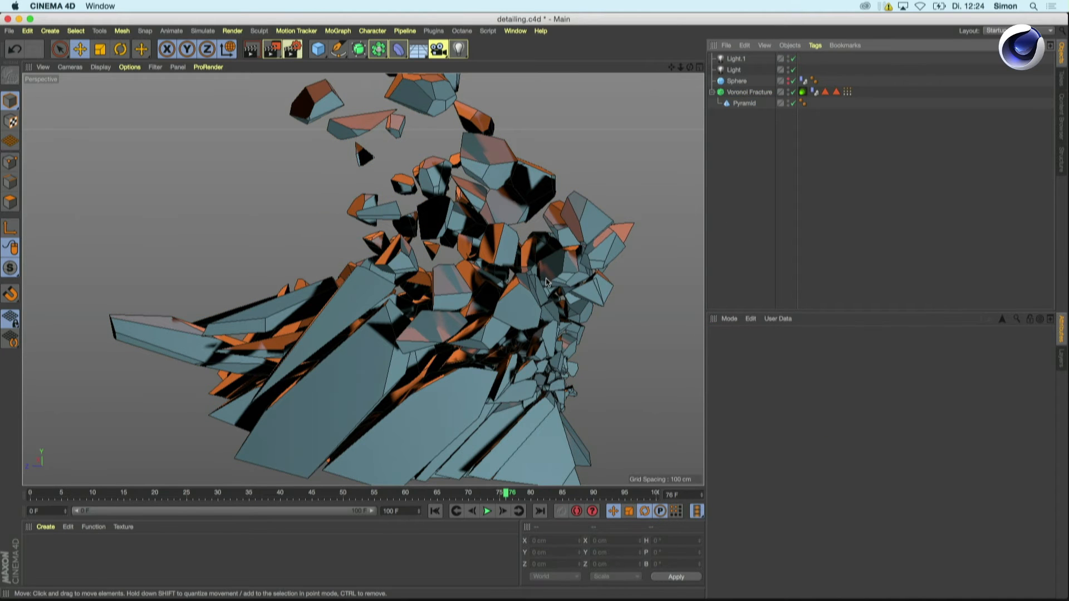
Step: Select the Voronoi Fracture and toggle Enable Detailing off and back on
{"action": "left_click", "coordinate": [750, 92]}
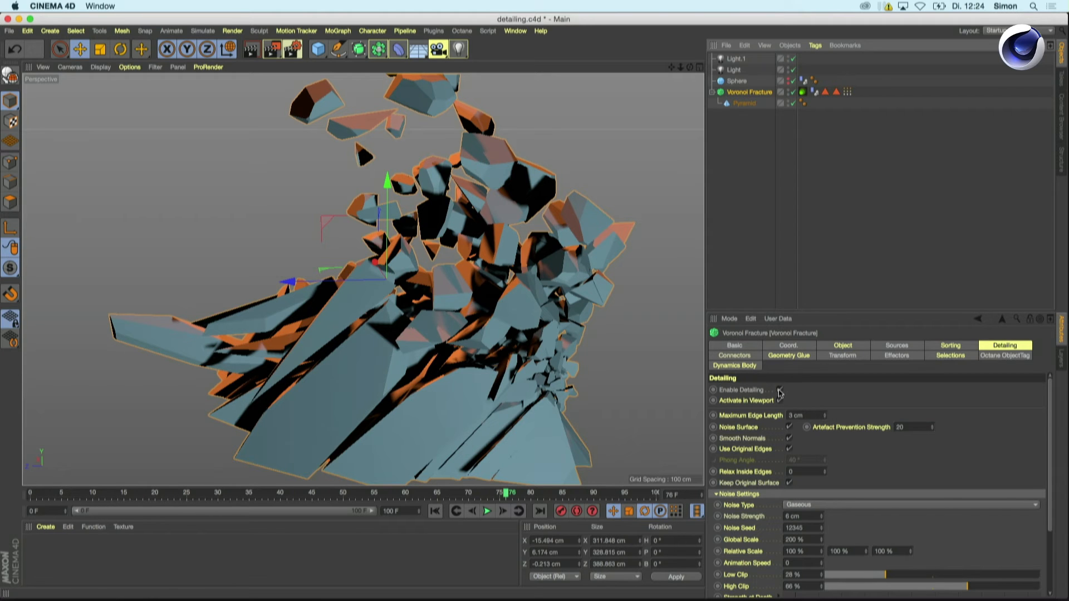
{"action": "left_click", "coordinate": [781, 389]}
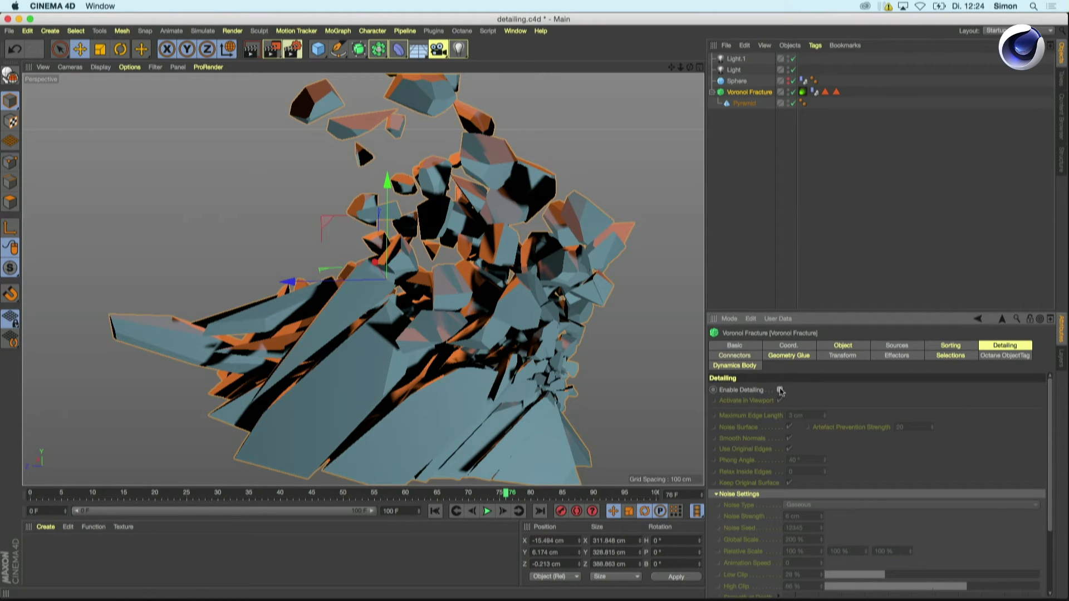
{"action": "left_click", "coordinate": [780, 389]}
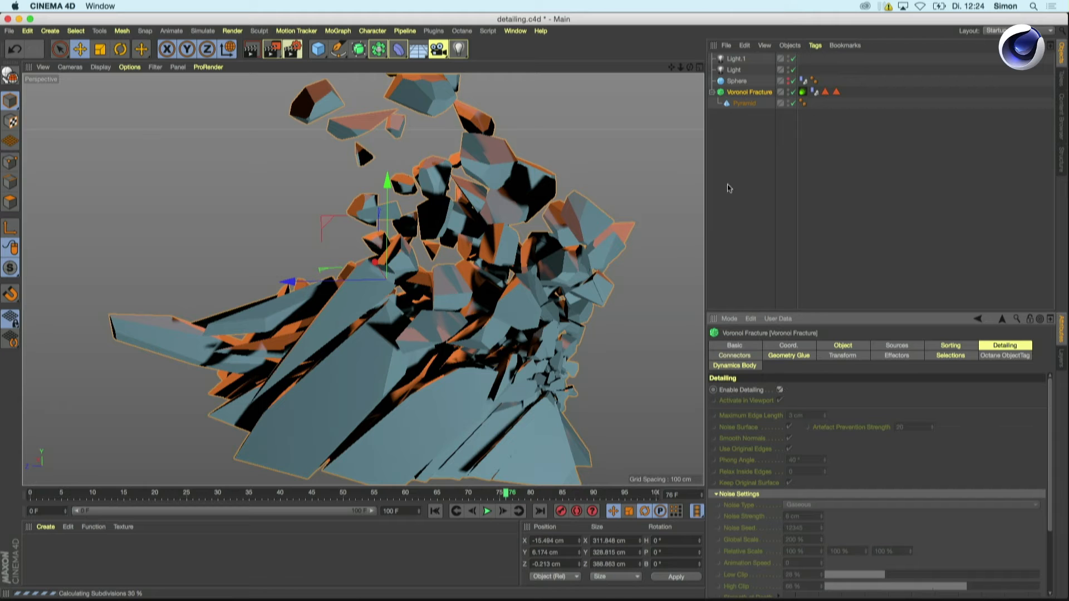
{"action": "mouse_move", "coordinate": [667, 382]}
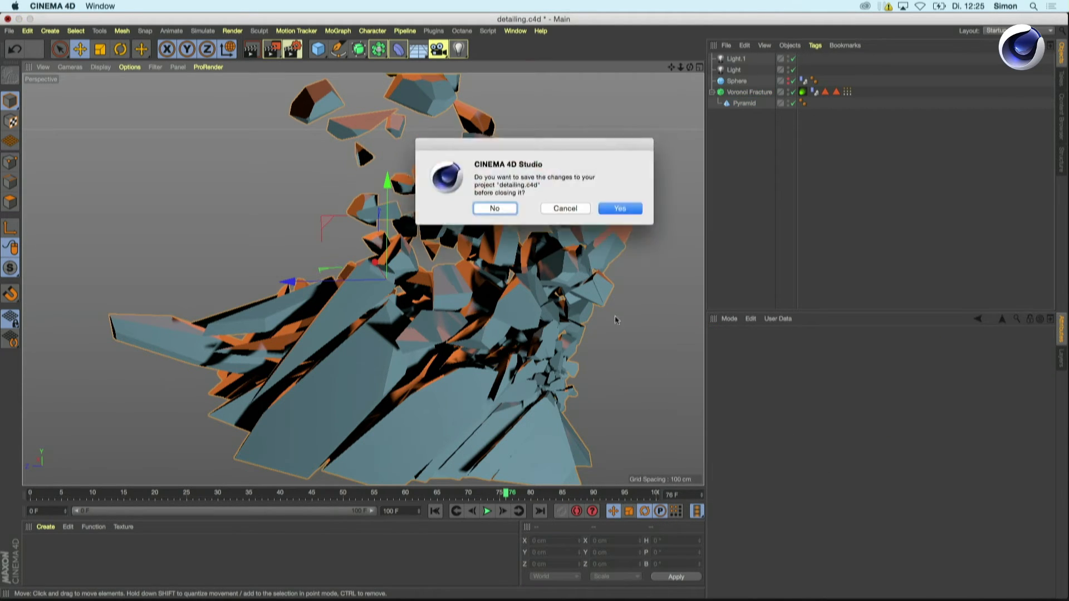
Step: Close the project without saving and reopen detailing.c4d
{"action": "left_click", "coordinate": [494, 207]}
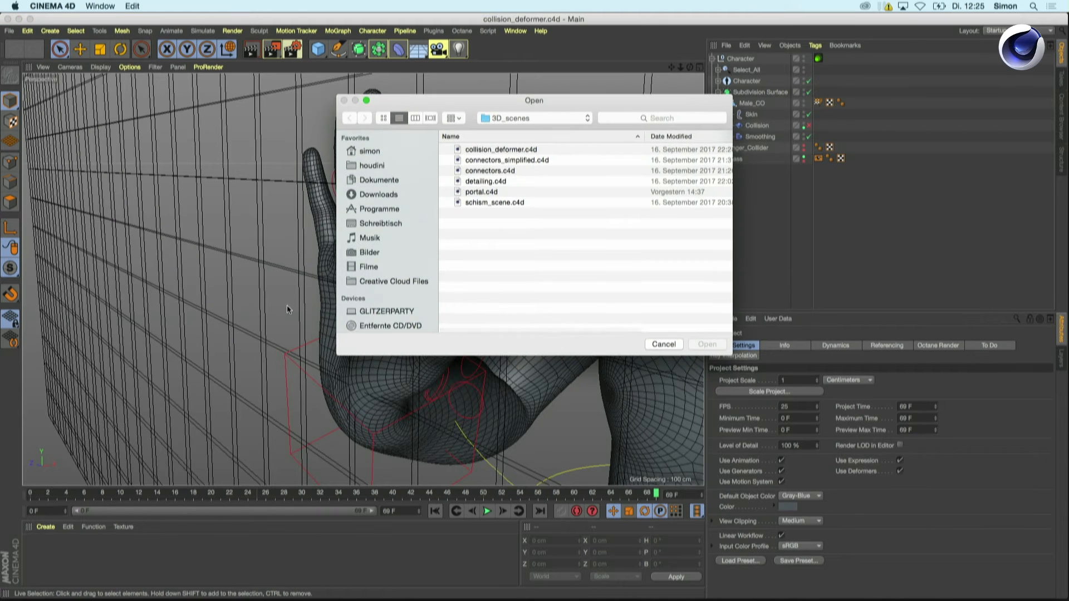
{"action": "double_click", "coordinate": [485, 181]}
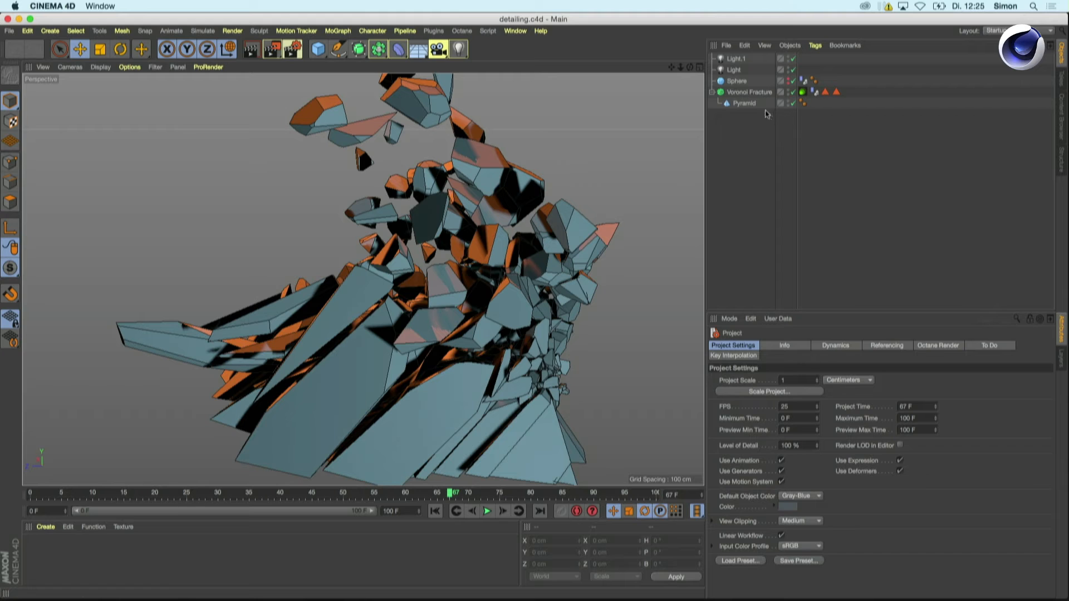
Step: Select the Voronoi Fracture, re-enable detailing, and show its Object properties
{"action": "left_click", "coordinate": [750, 92]}
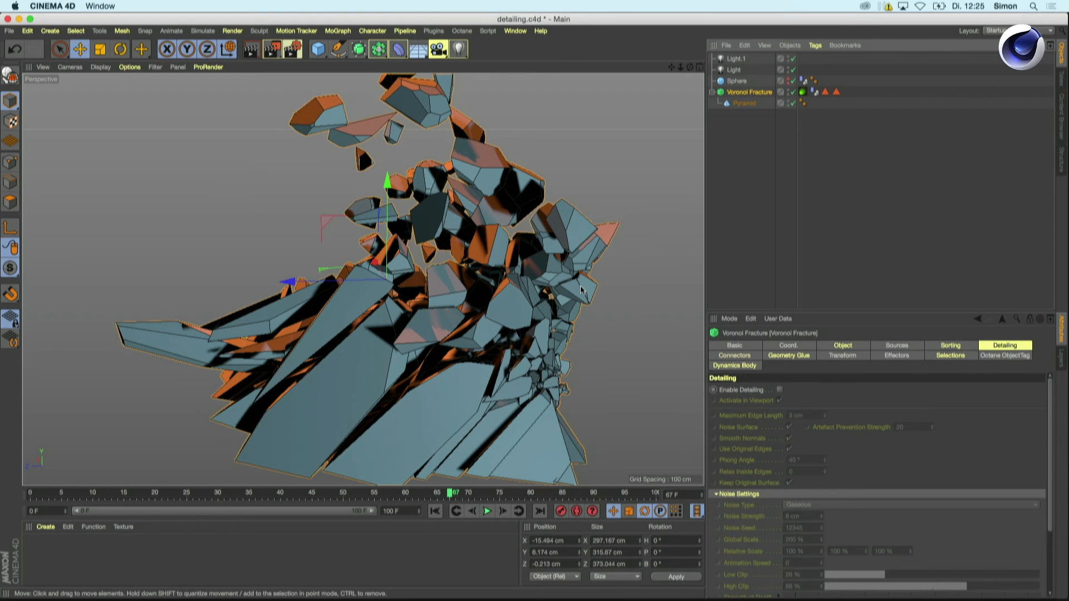
{"action": "left_click", "coordinate": [780, 390]}
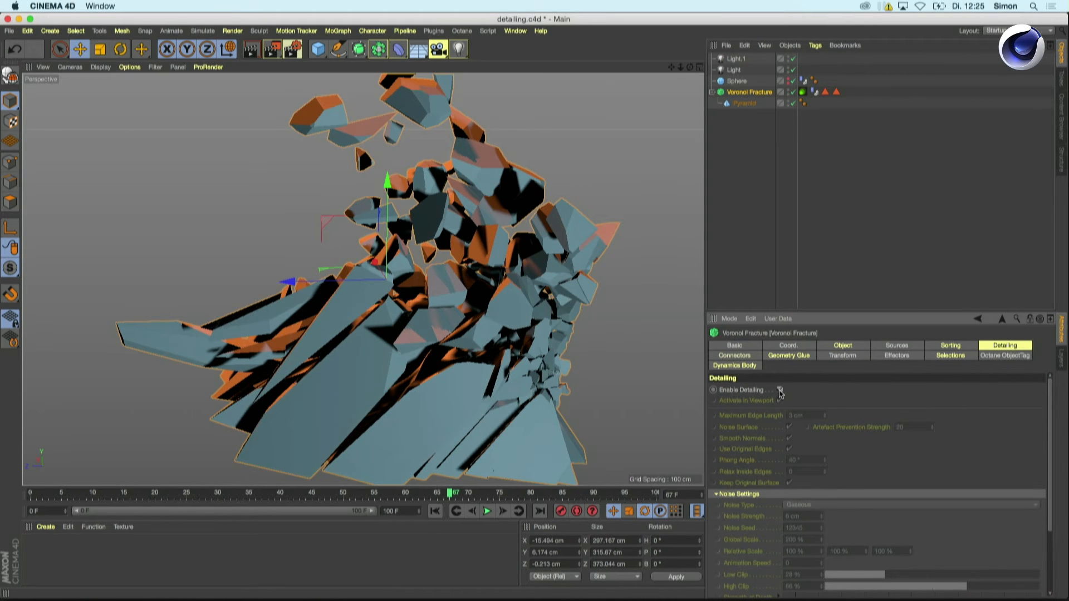
{"action": "left_click", "coordinate": [779, 389]}
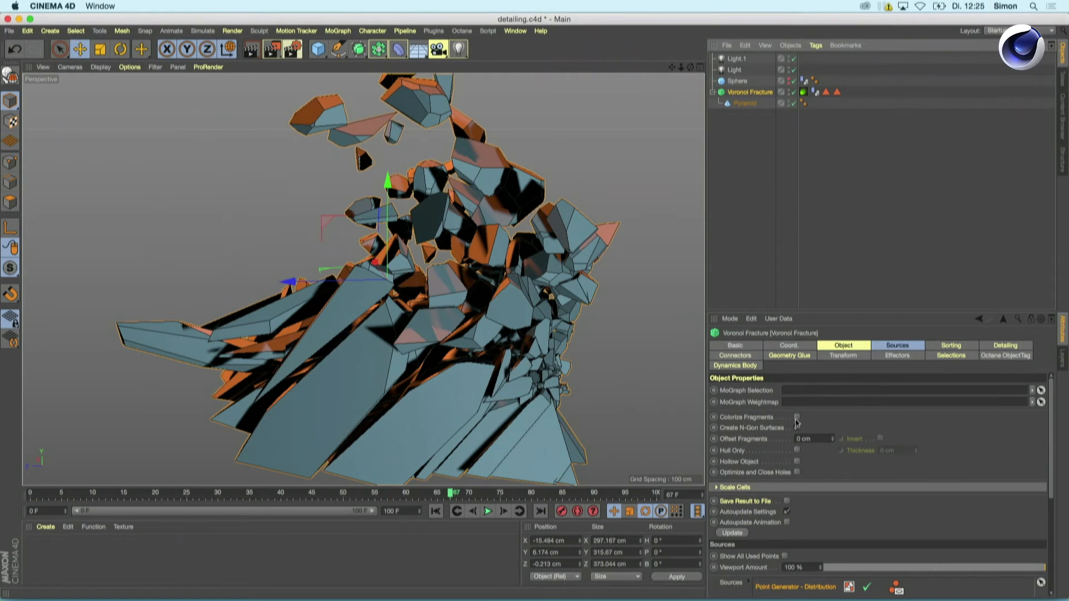
Step: Toggle Colorize Fragments on and off, then return to the Detailing settings
{"action": "left_click", "coordinate": [795, 417]}
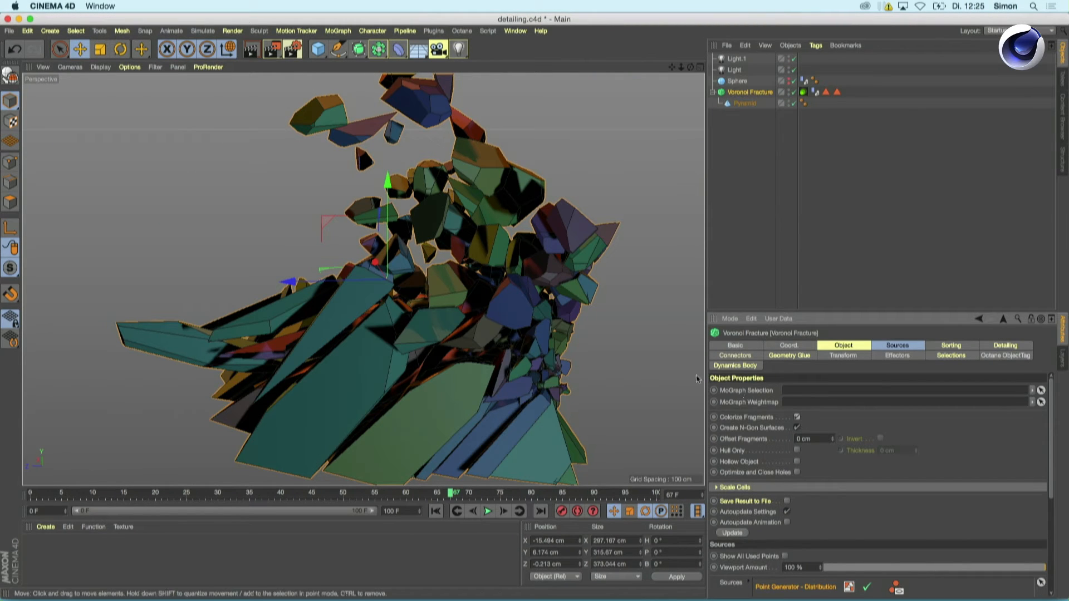
{"action": "mouse_move", "coordinate": [441, 378]}
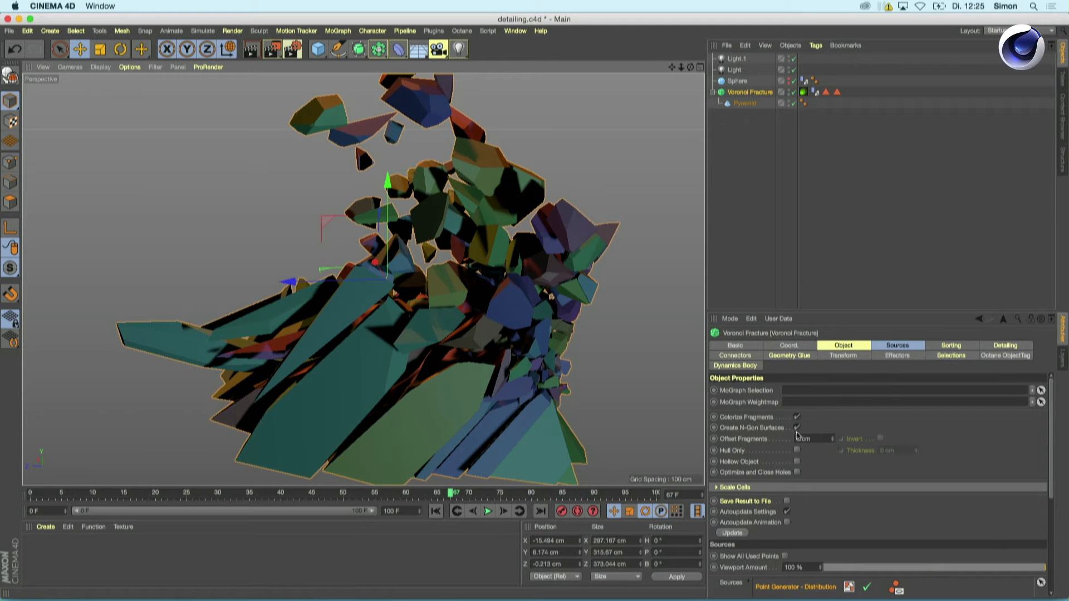
{"action": "left_click", "coordinate": [788, 355]}
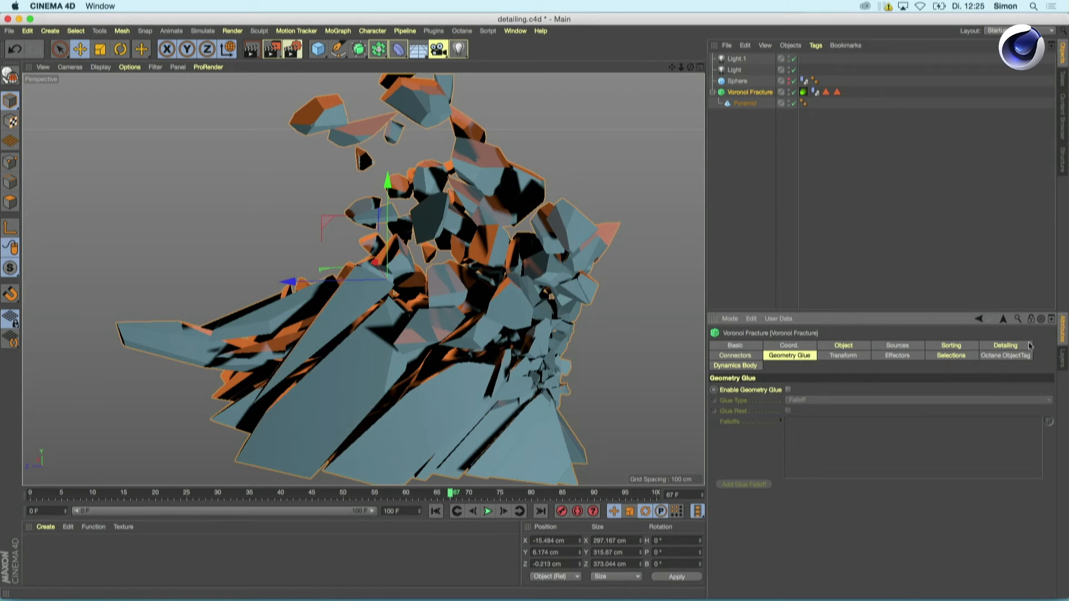
{"action": "left_click", "coordinate": [1005, 346]}
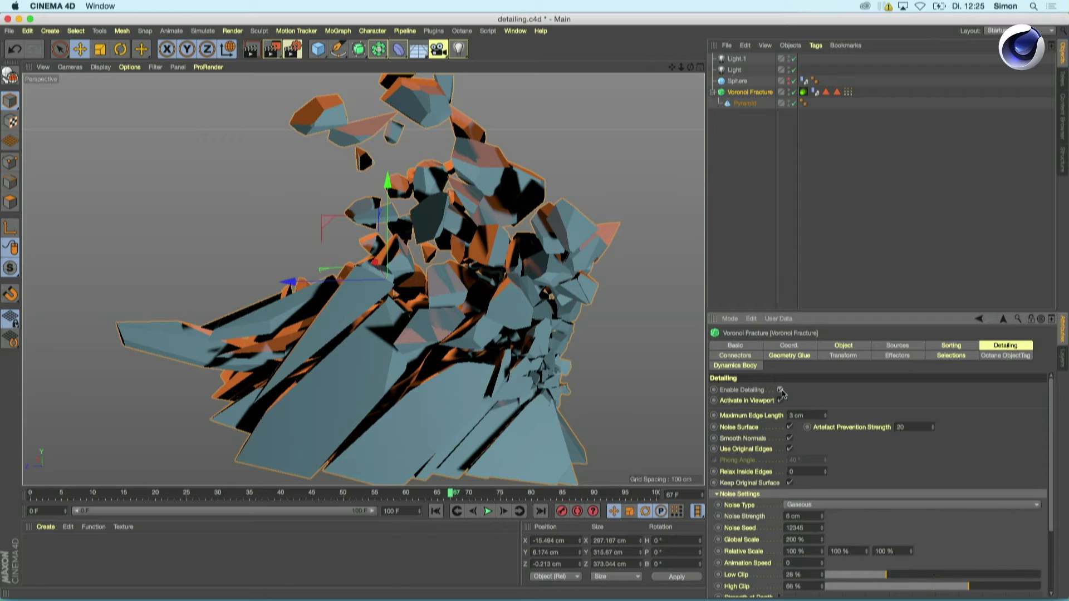